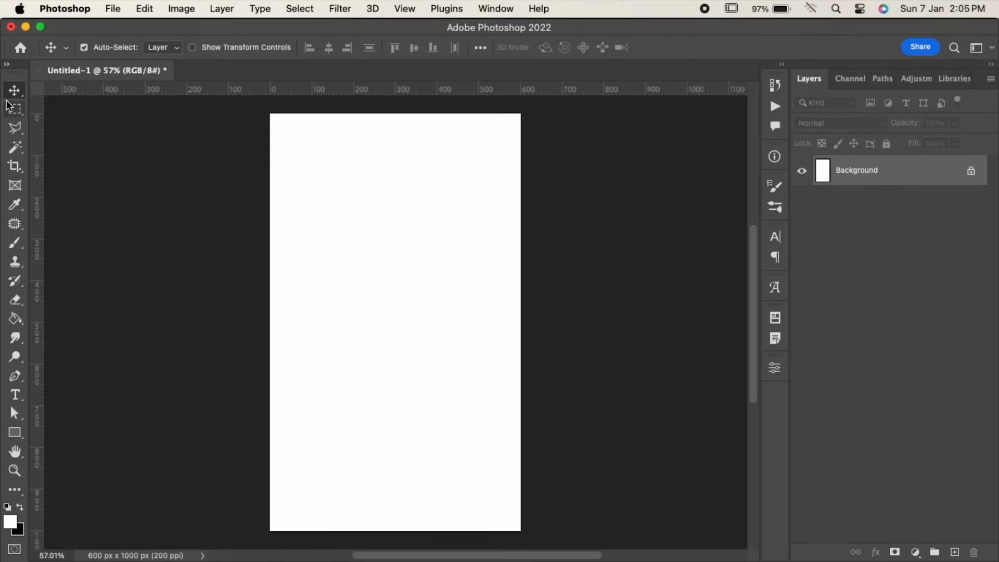
# - Select a thin horizontal strip along the top edge with the Rectangular Marquee
pyautogui.click(13, 107)
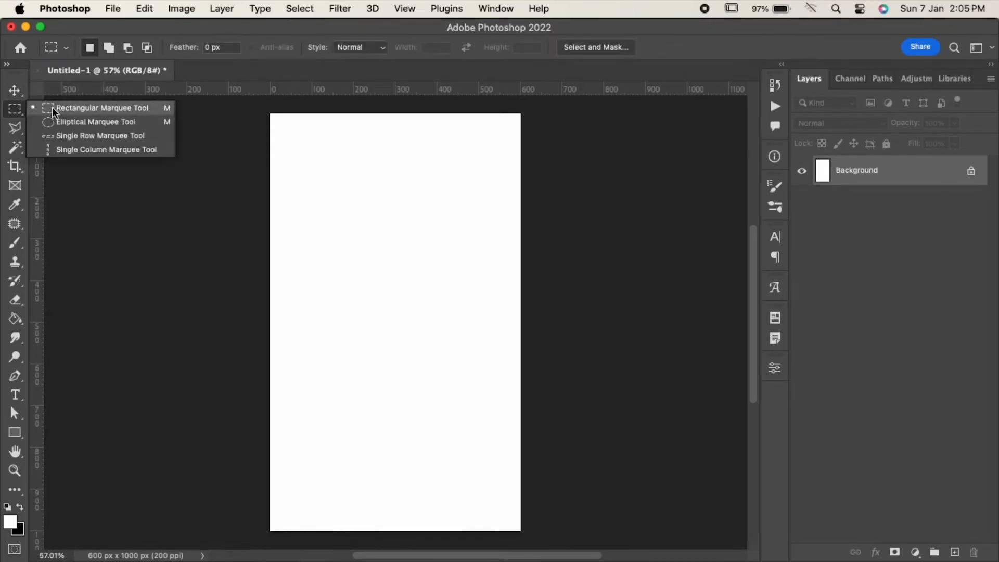
pyautogui.moveTo(270, 119); pyautogui.dragTo(522, 123)
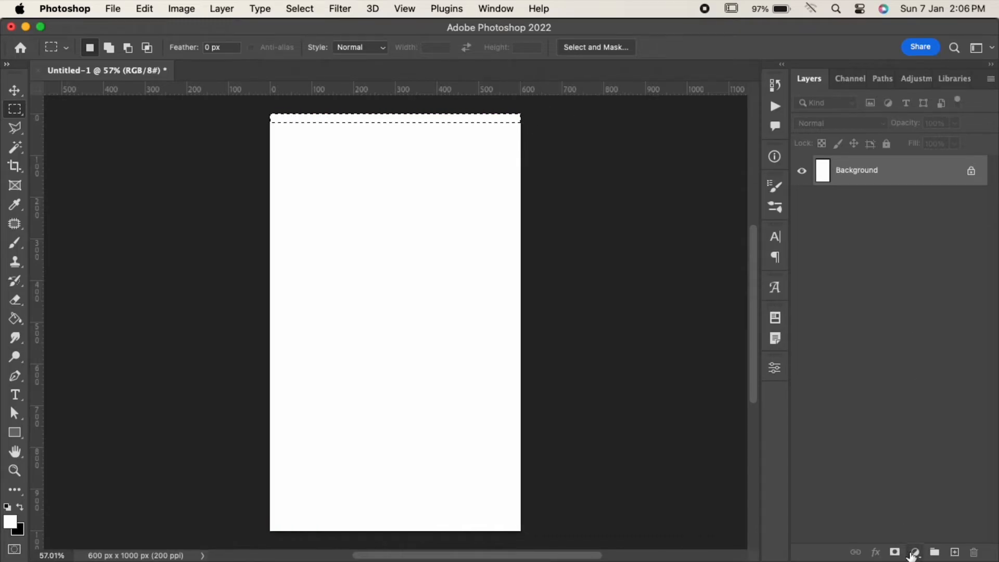
# - Add a Foreground-to-Background gradient fill layer at 90° into the top strip
pyautogui.click(912, 551)
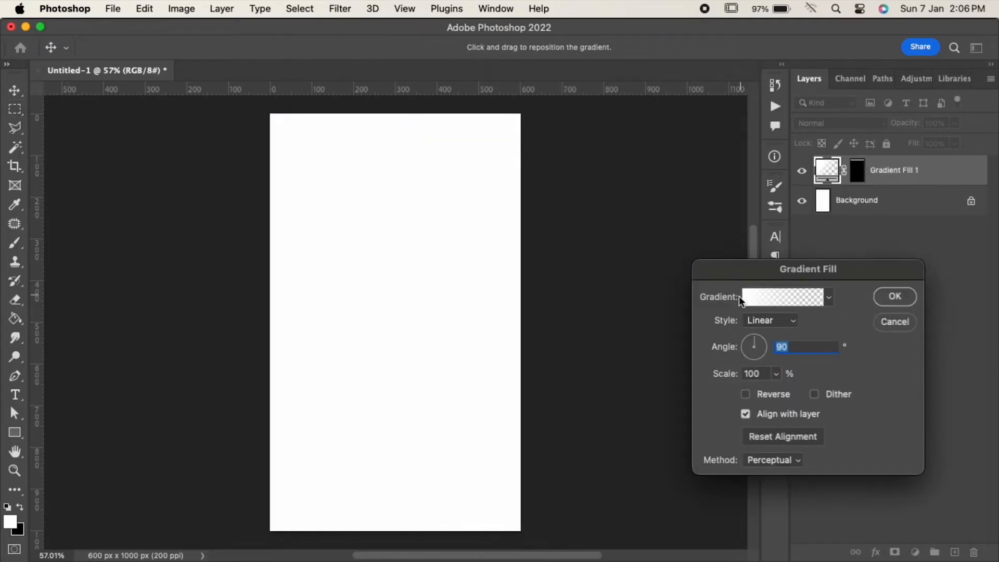
pyautogui.click(782, 296)
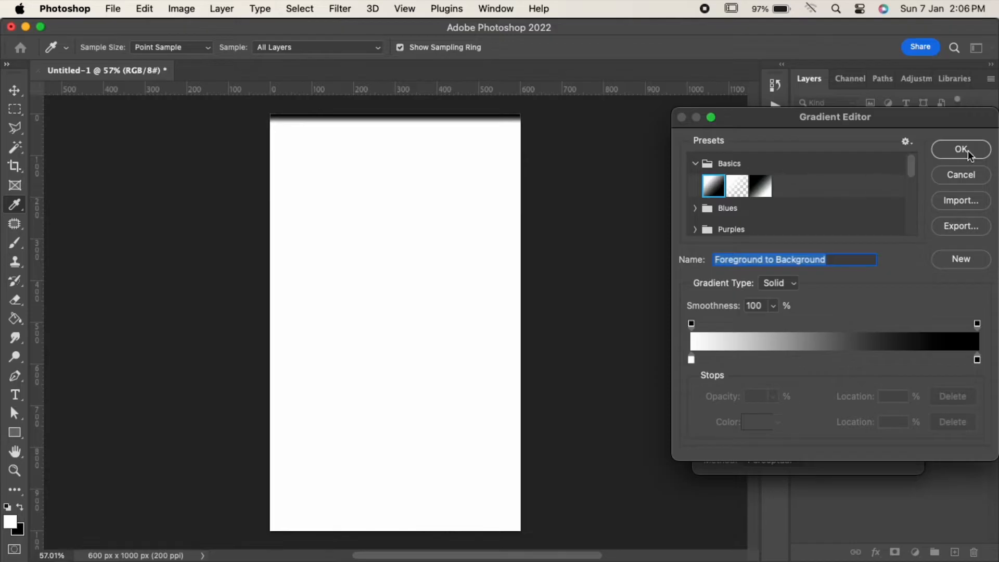
pyautogui.click(960, 148)
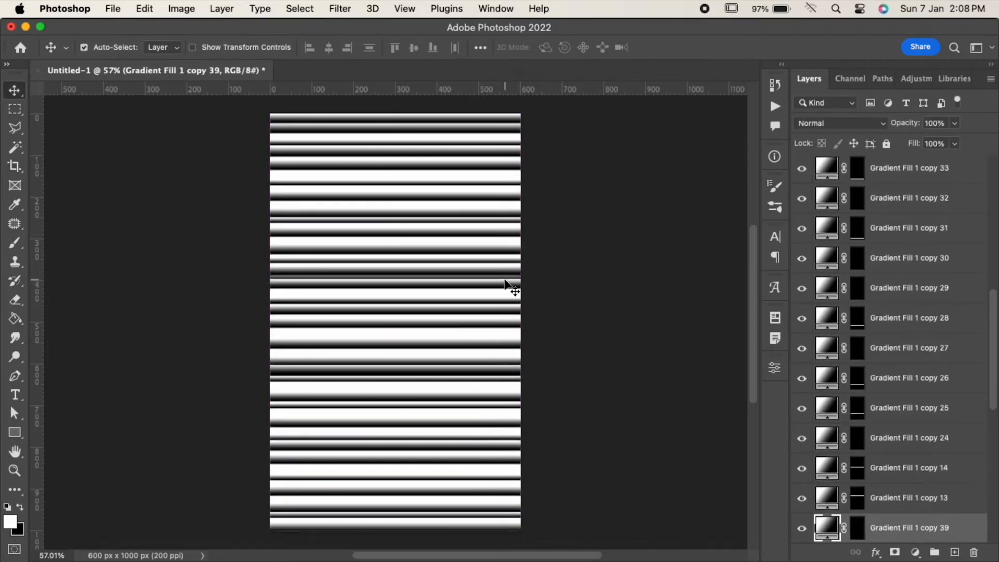
# - Spread duplicated gradient strips down the canvas and combine them into one Smart Object
pyautogui.scroll(-3)
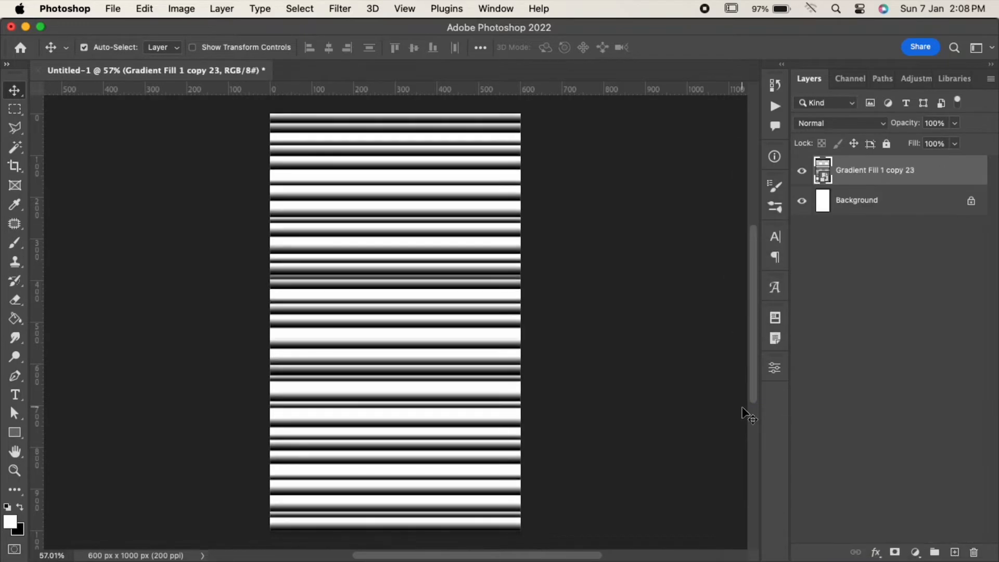
# - Apply a Liquify filter, pushing the stripes into flowing waves with Forward Warp
pyautogui.click(339, 9)
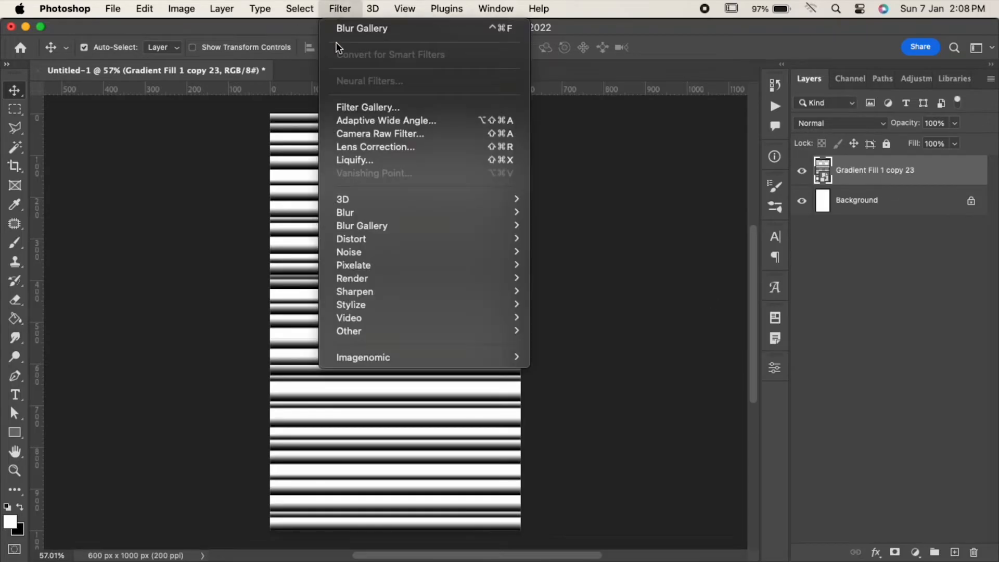
pyautogui.click(355, 161)
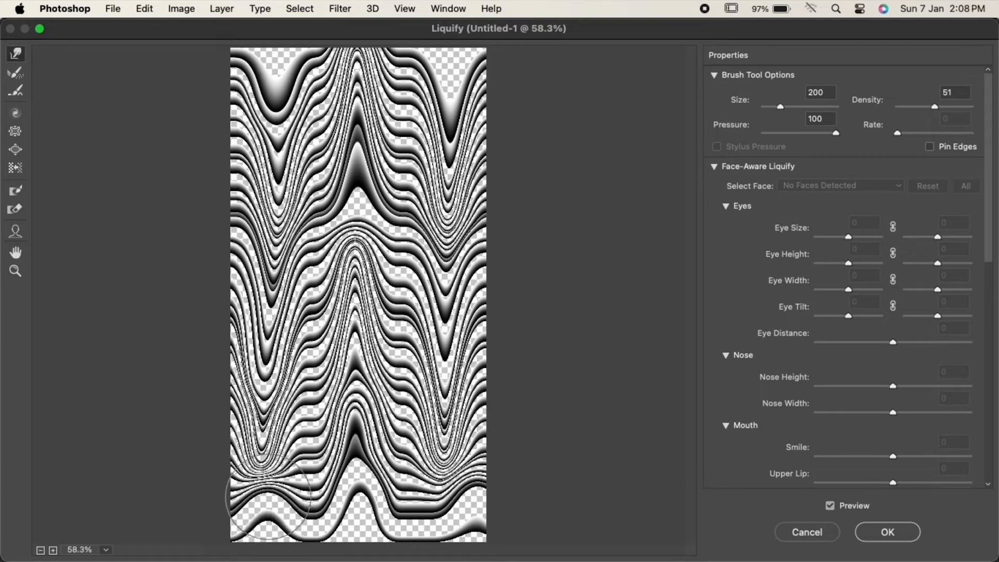
pyautogui.moveTo(274, 497); pyautogui.dragTo(388, 459)
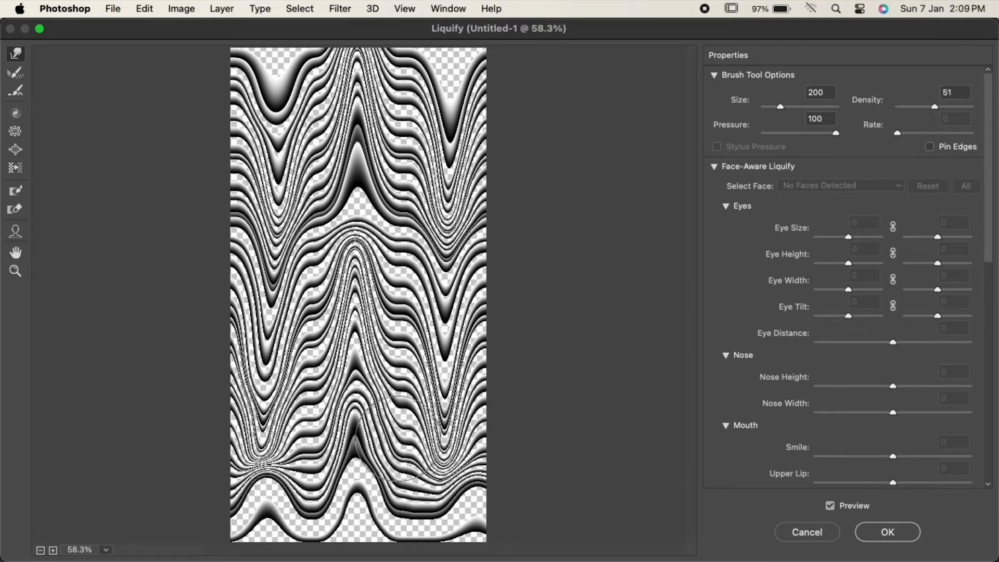
pyautogui.click(886, 532)
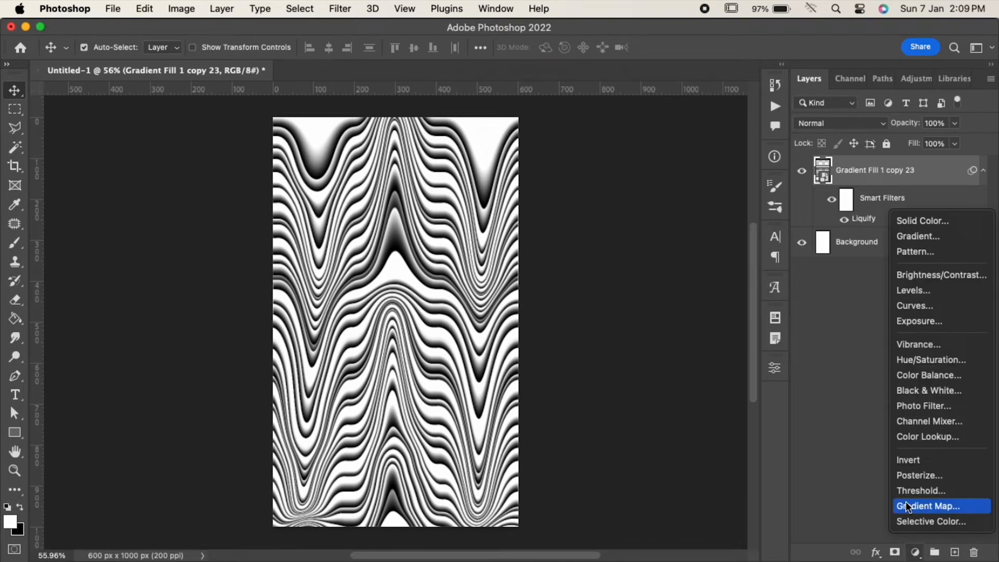
# - Add a Gradient Map with red, blue and yellow-green stops to recolour the stripes
pyautogui.click(927, 505)
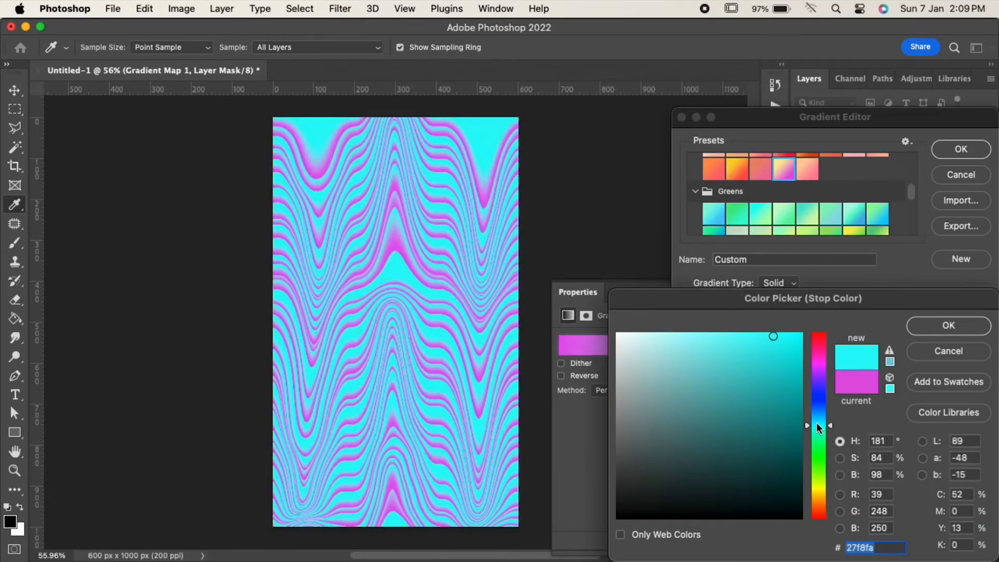
pyautogui.click(747, 364)
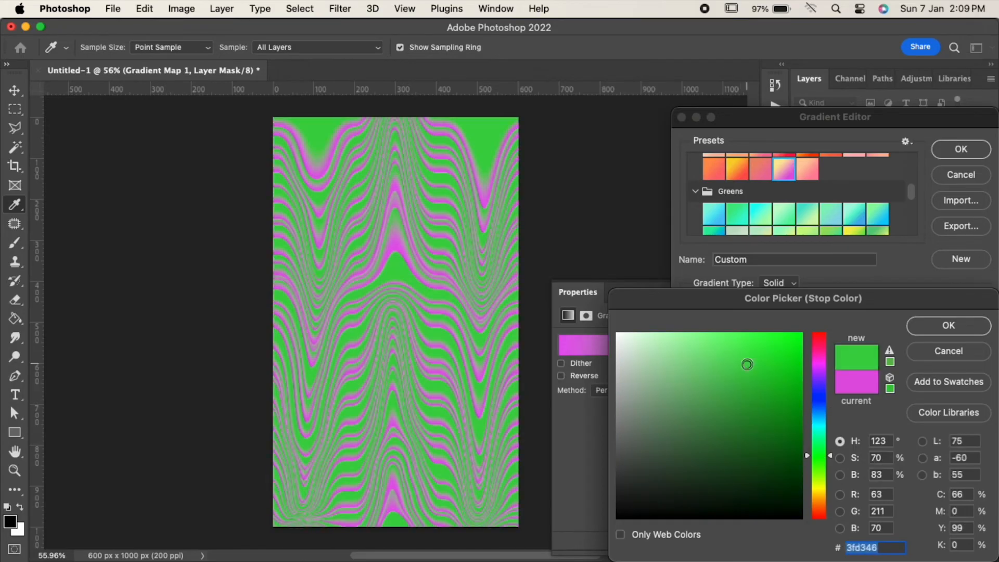
pyautogui.click(947, 326)
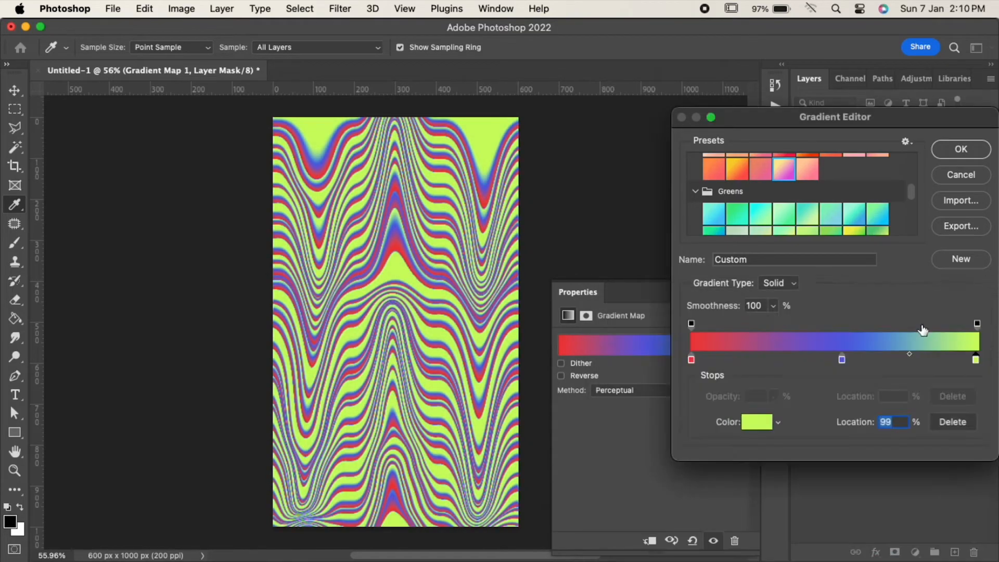
pyautogui.click(340, 8)
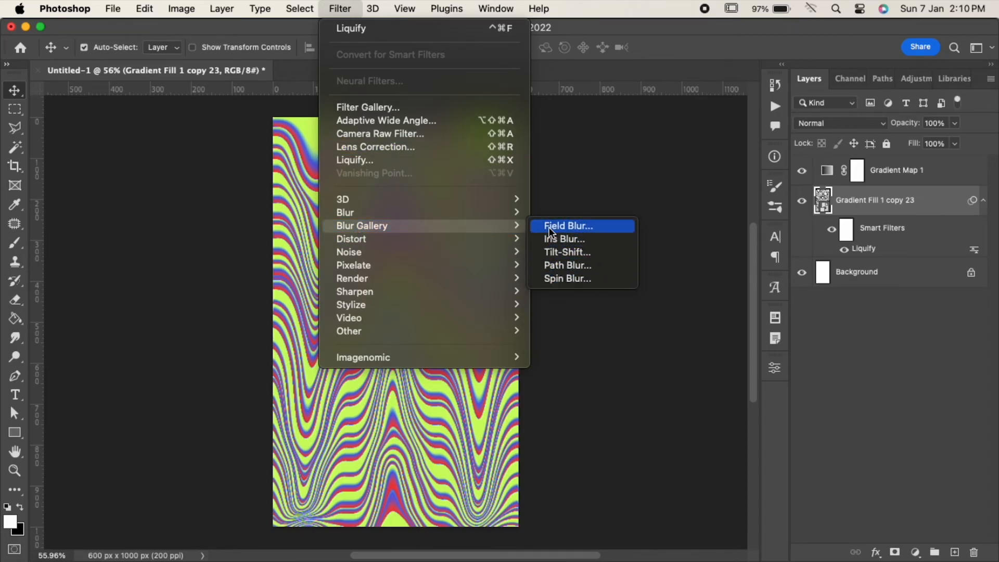
# - Apply a Field Blur from the Blur Gallery with pins at 15 px blur
pyautogui.click(567, 226)
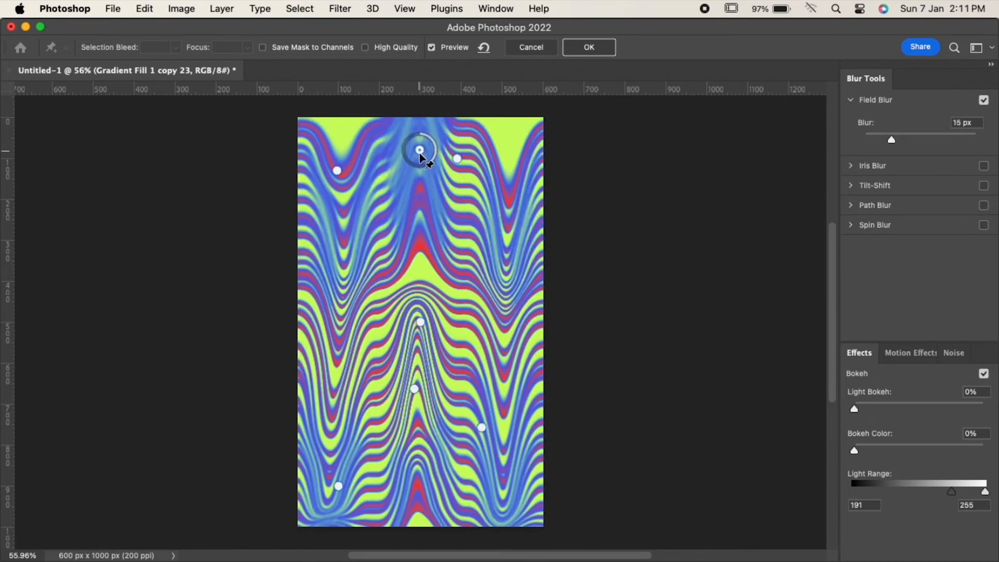
pyautogui.click(587, 47)
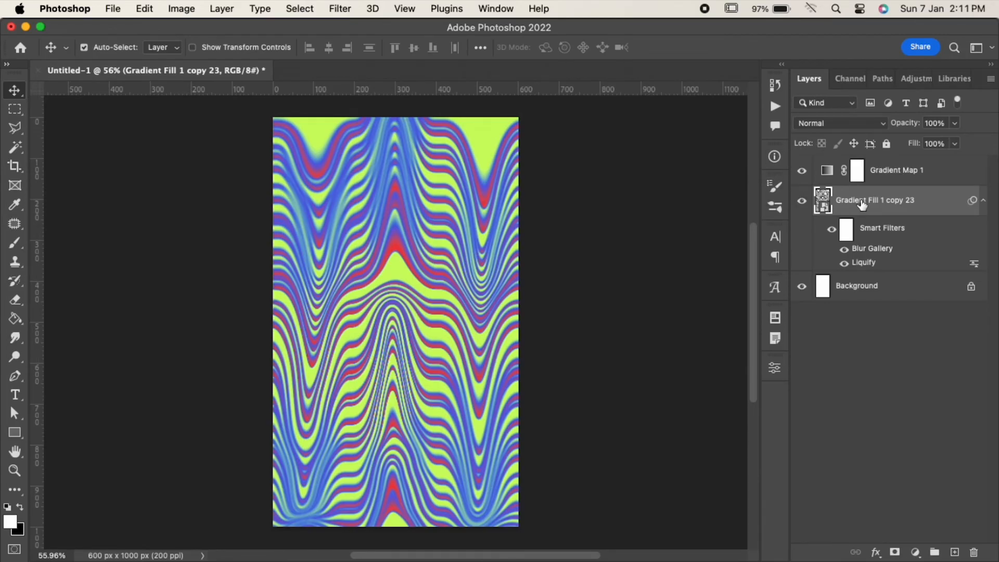
# - Add Noise to the striped layer, then begin a free transform to scale toward 146.2%
pyautogui.click(339, 8)
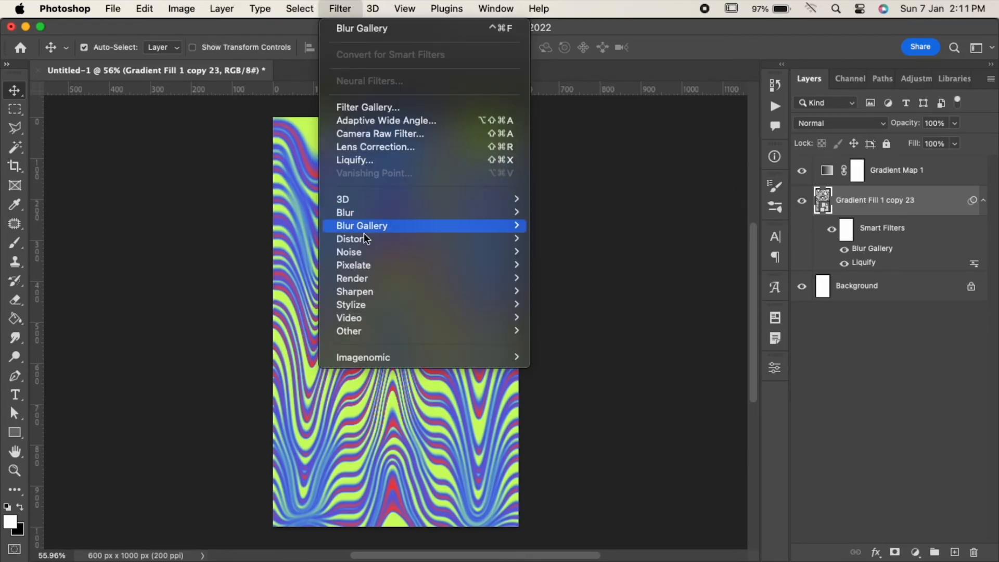
pyautogui.click(349, 251)
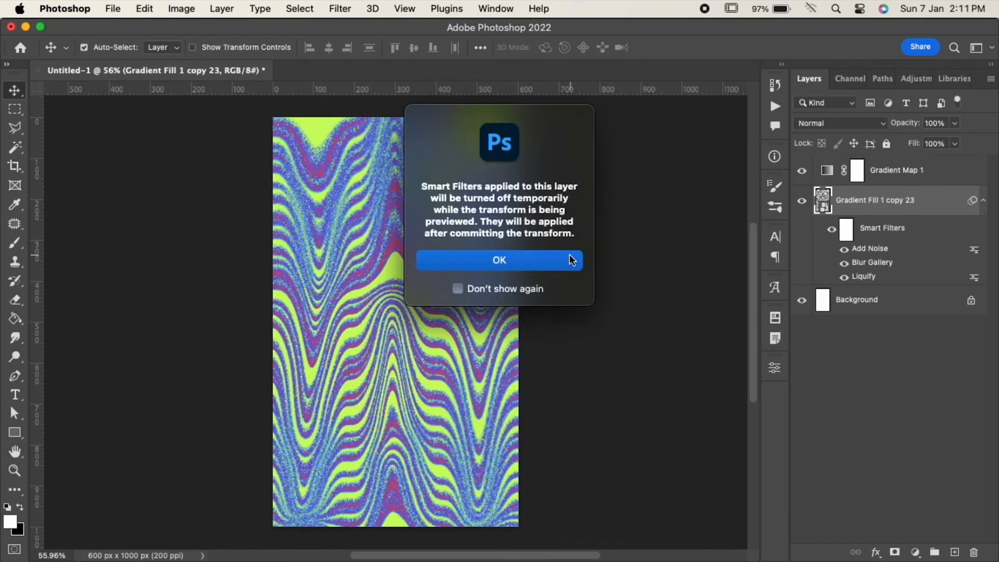
pyautogui.click(498, 260)
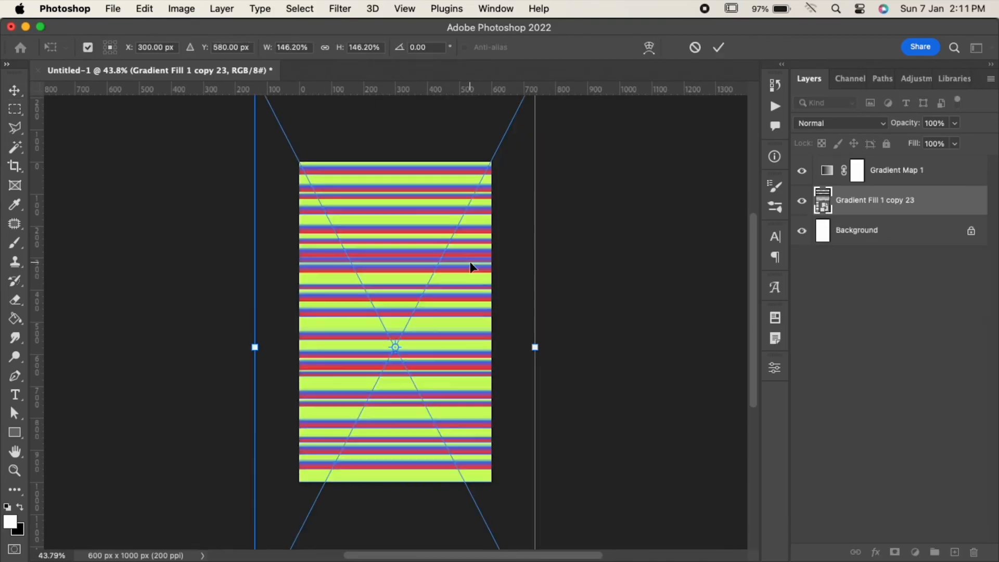